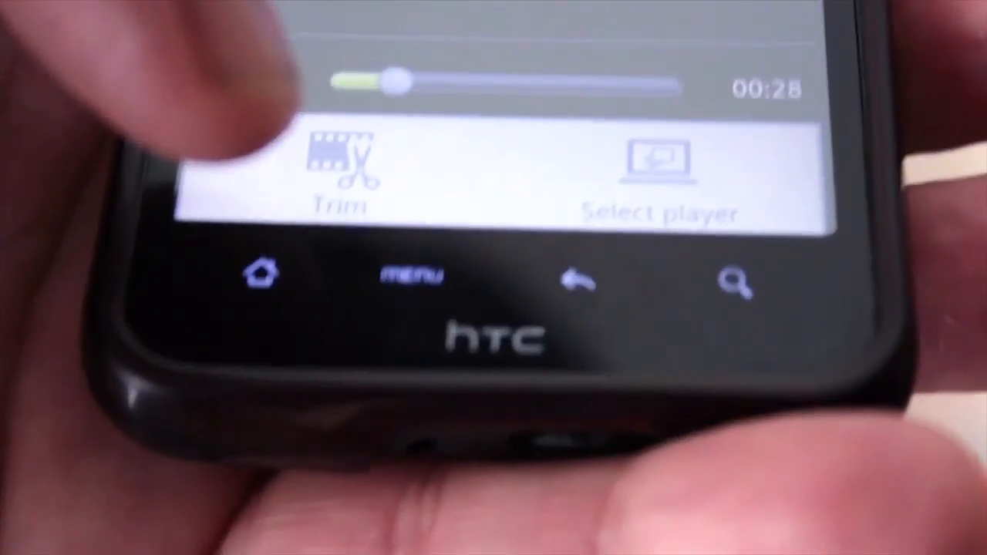
Step: Choose Select player from the video's menu to pick an external player
{"action": "left_click", "coordinate": [343, 170]}
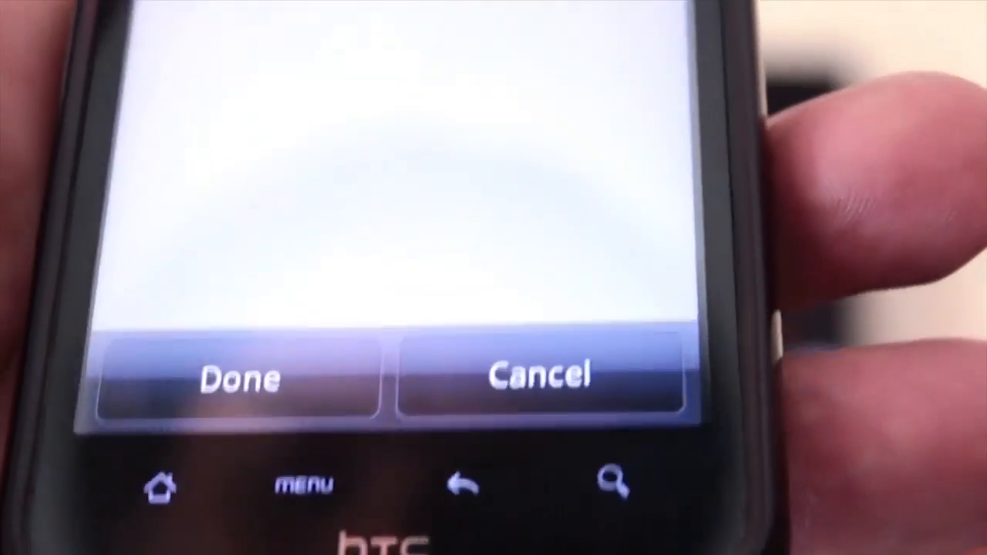